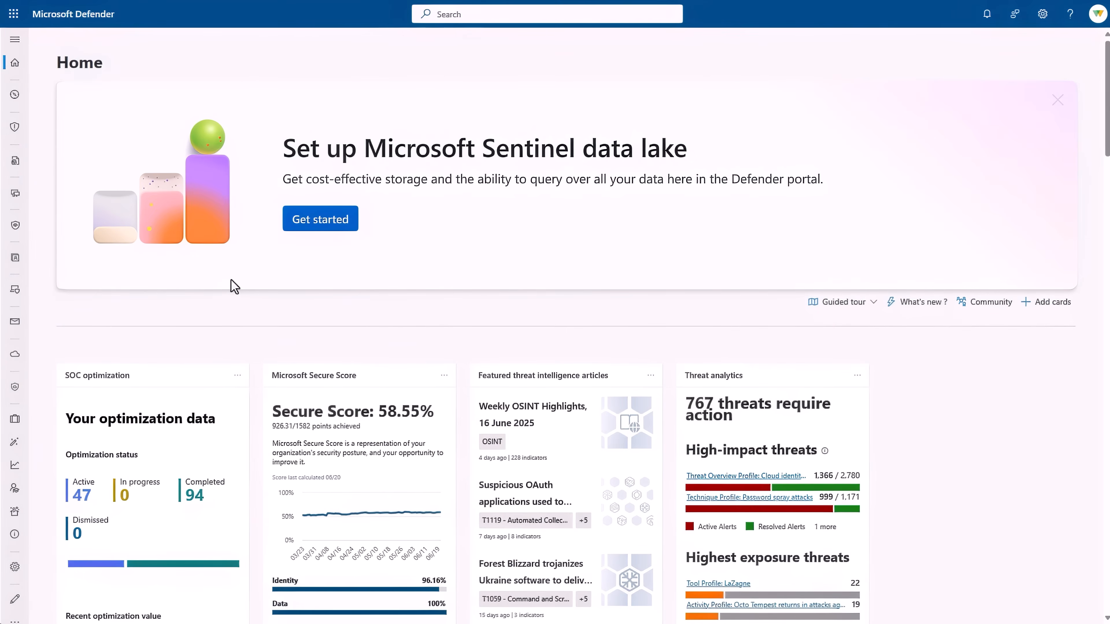
mouse_move(326, 233)
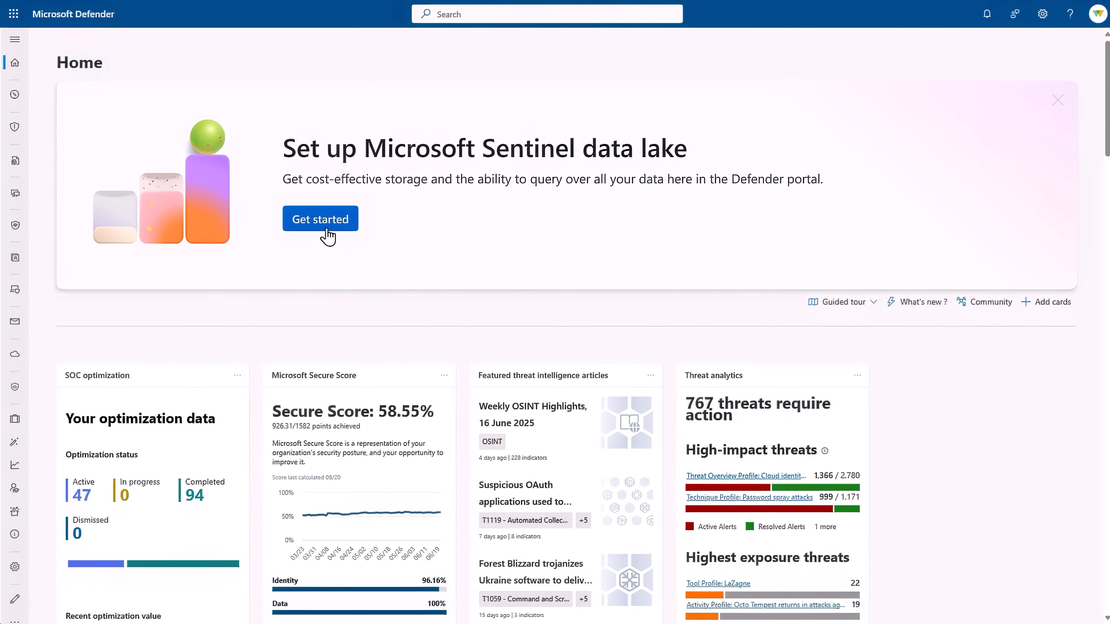
Create the Sentinel data lake from the home banner, keeping the reviewed subscription and resource group
click(320, 219)
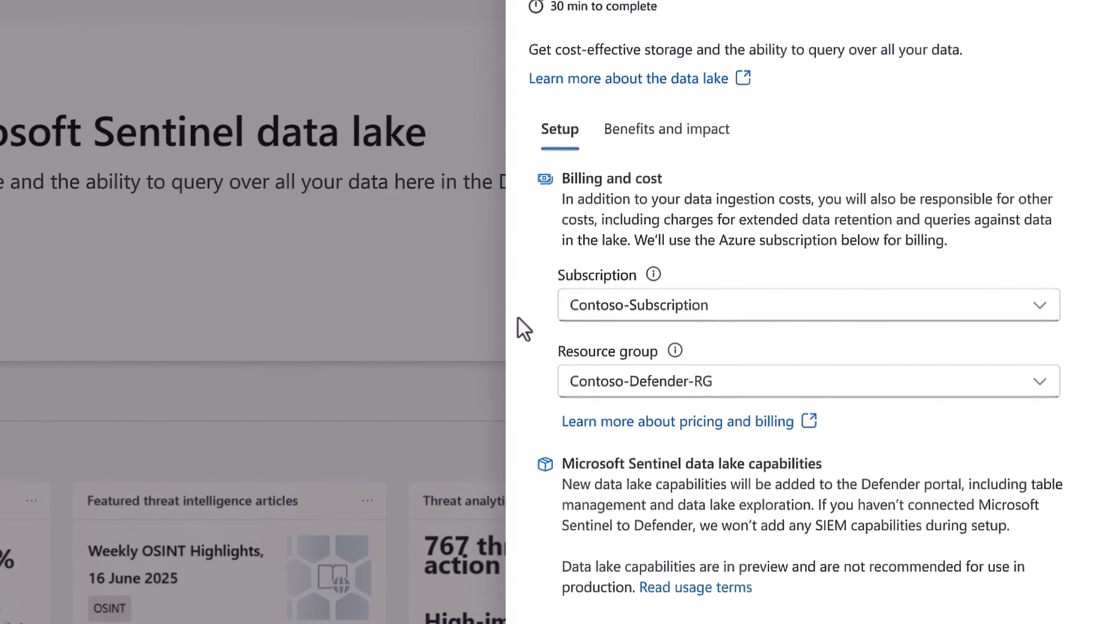
scroll(down, 3)
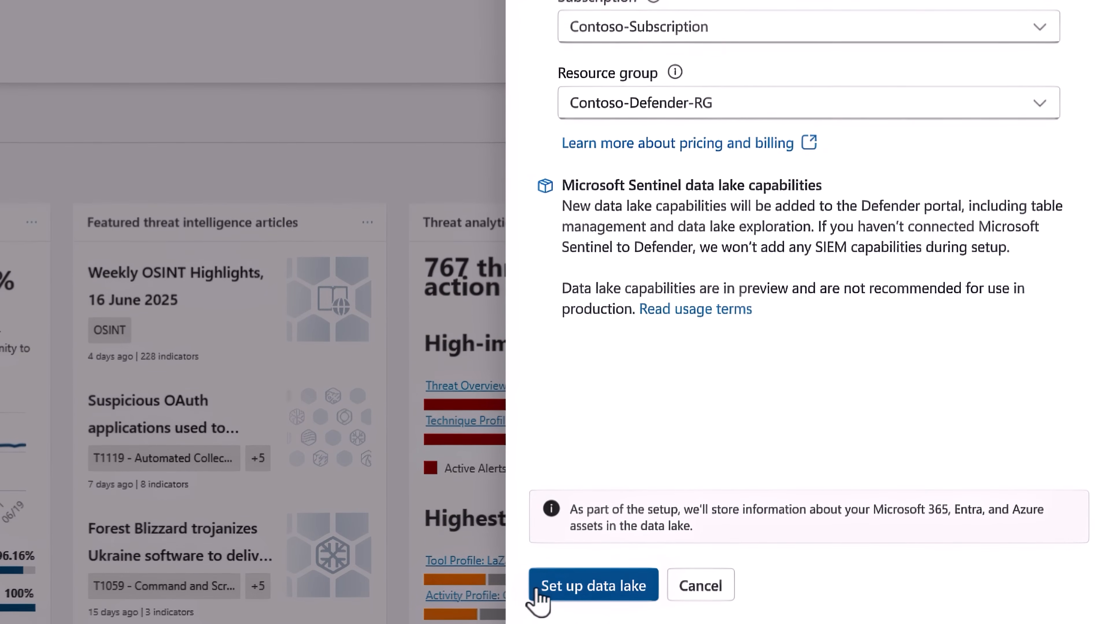
click(594, 585)
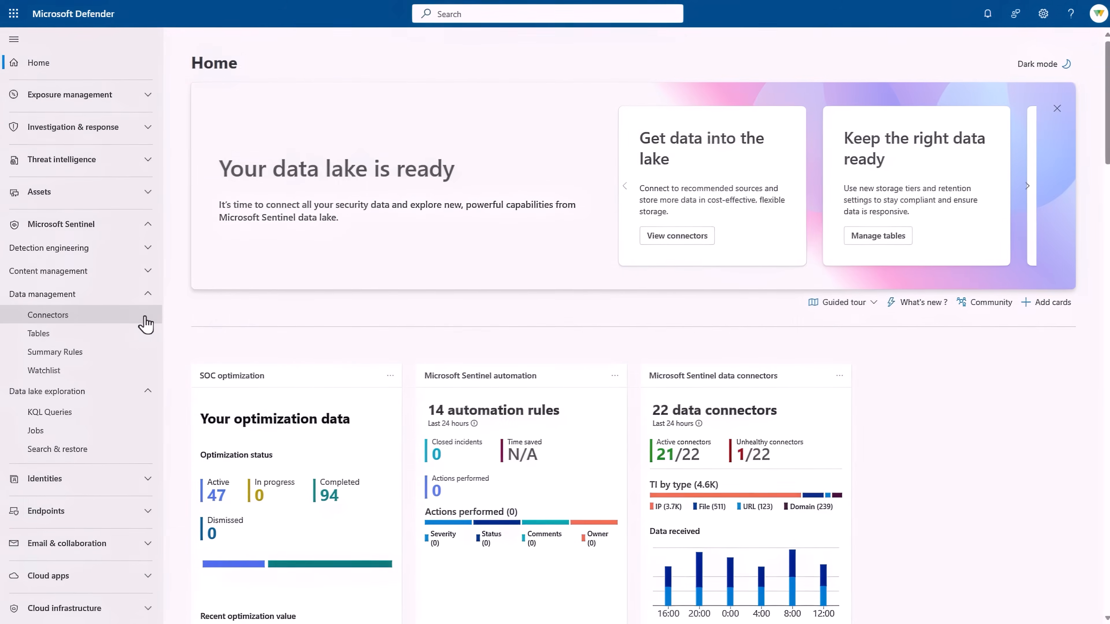
Browse the Connectors list (56 connectors, 24 connected) and continue to Table Management
click(48, 314)
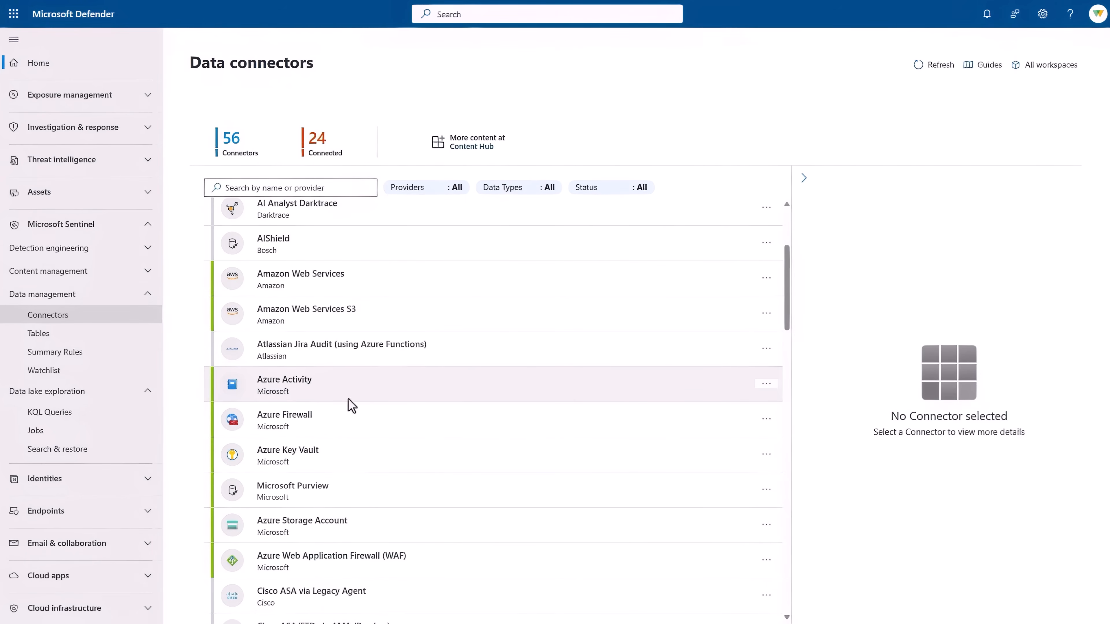
scroll(down, 3)
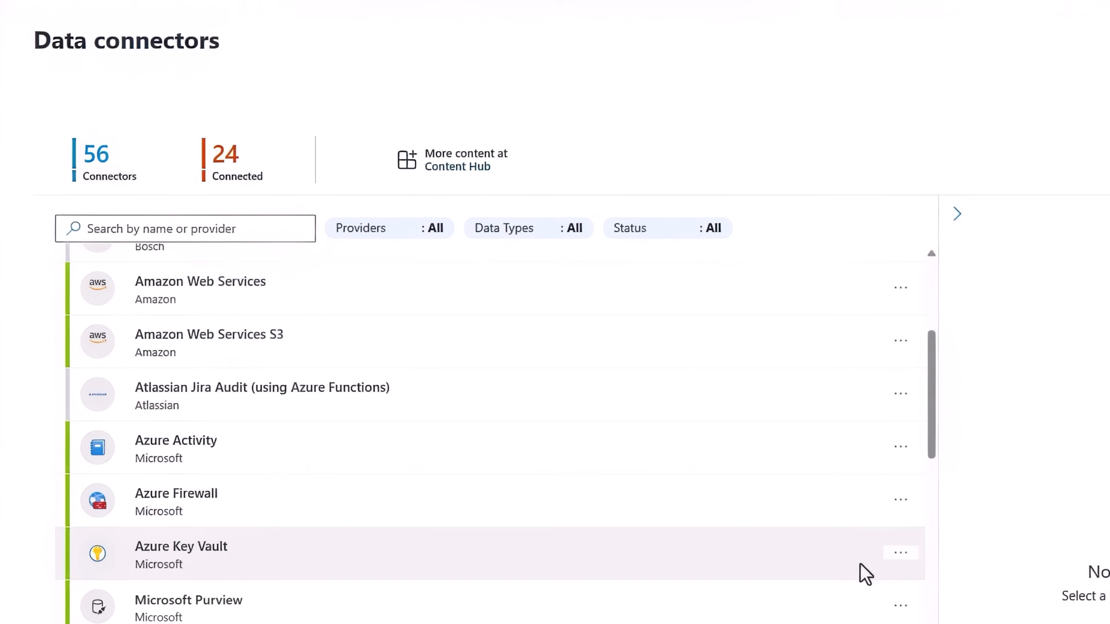
scroll(down, 3)
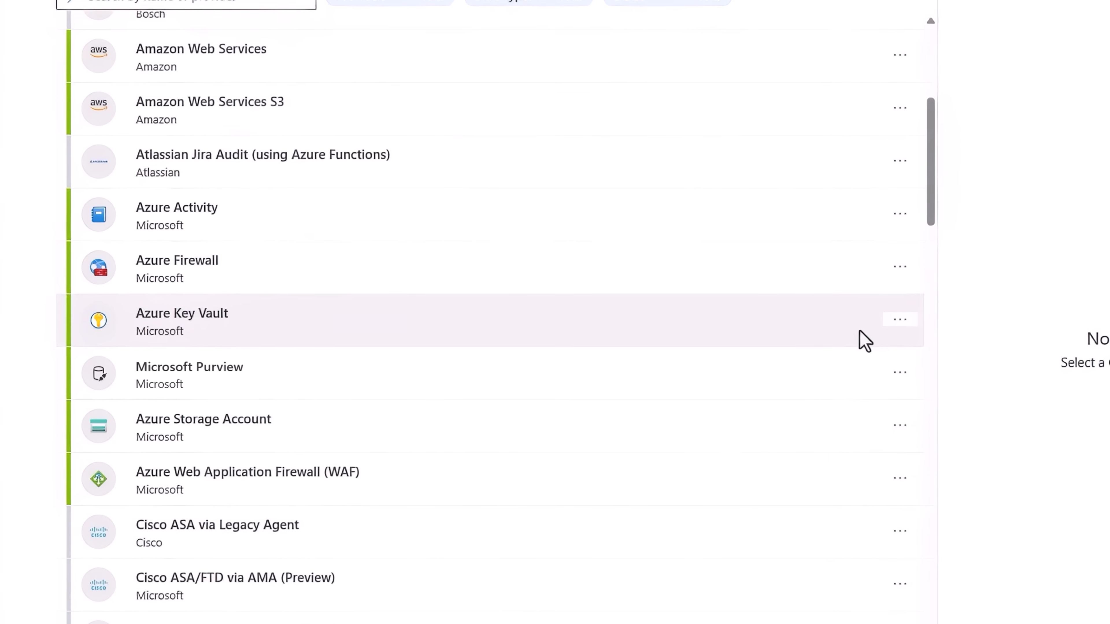
scroll(down, 3)
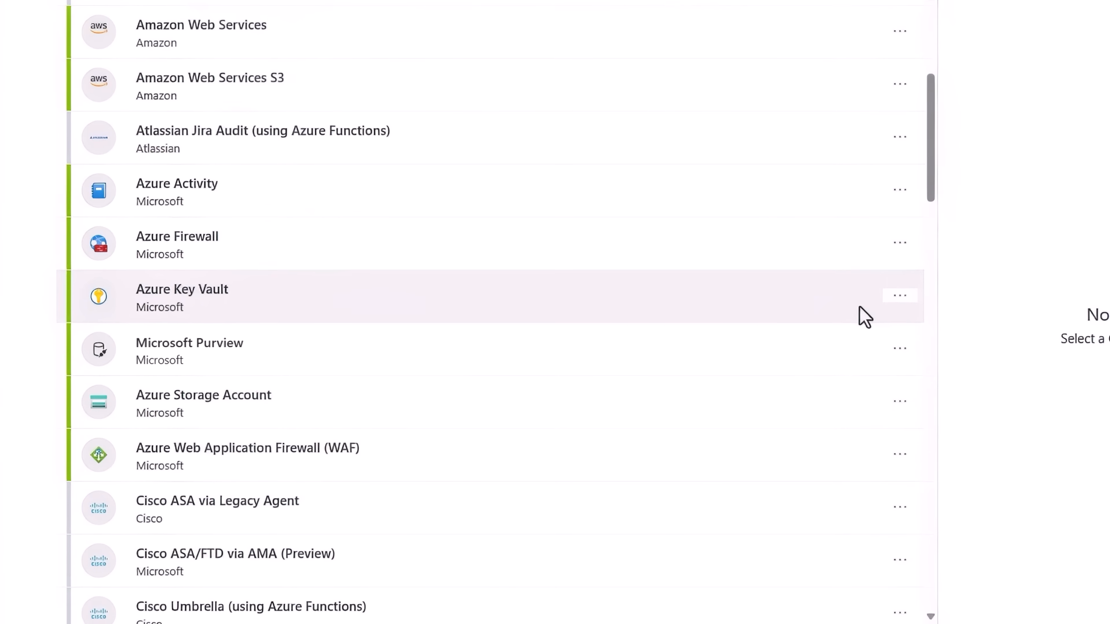
click(182, 296)
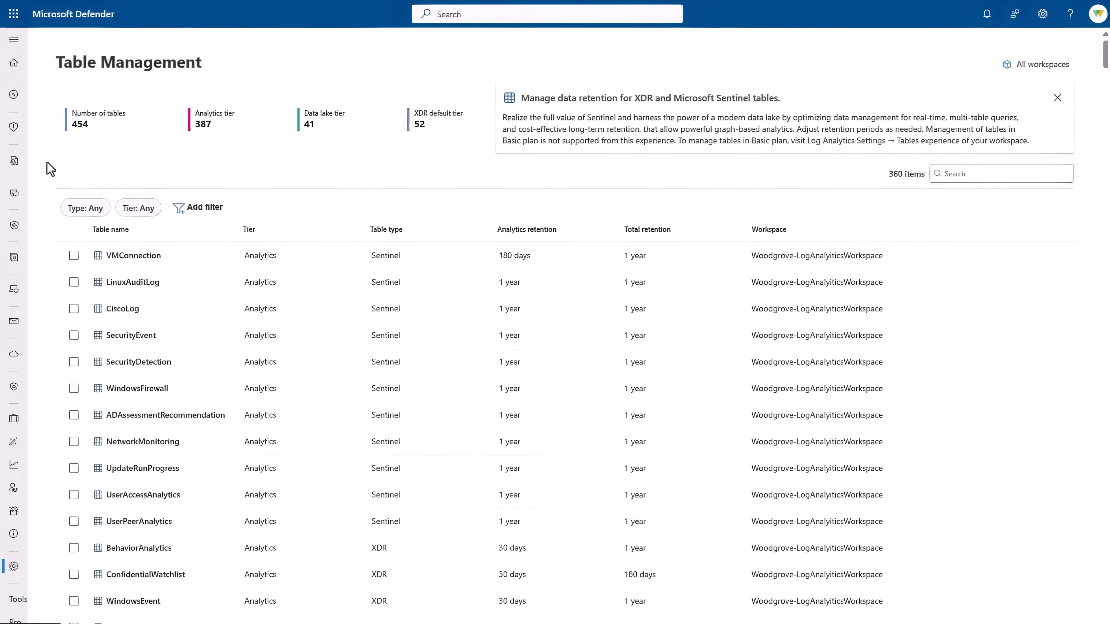
mouse_move(56, 259)
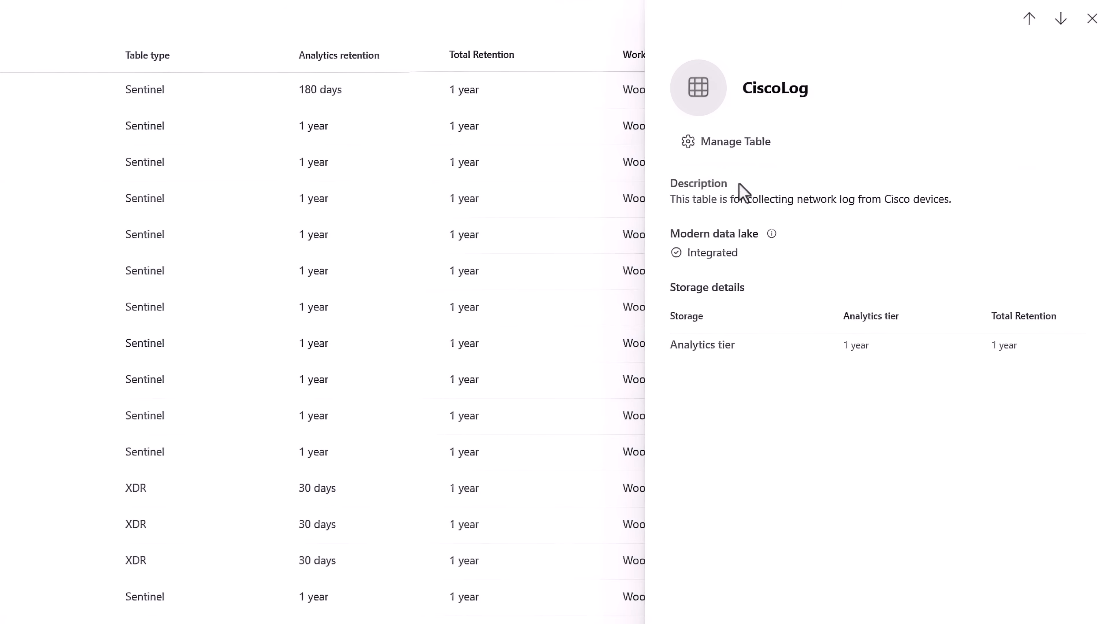
Move the CiscoLog table to the data lake tier with 180-day total retention
click(725, 141)
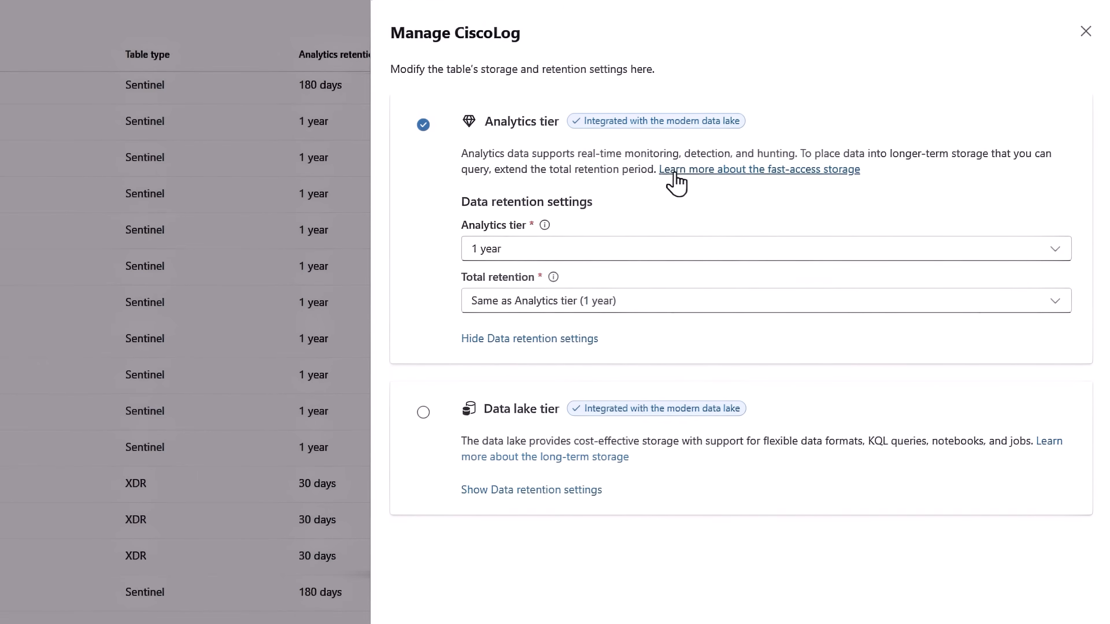
mouse_move(551, 202)
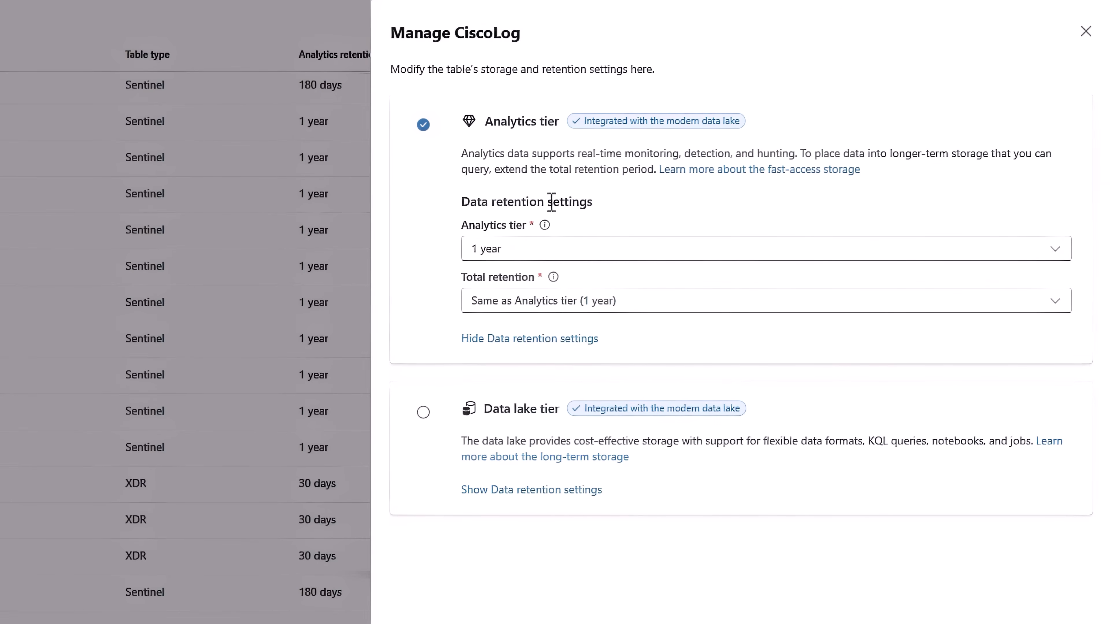
mouse_move(423, 412)
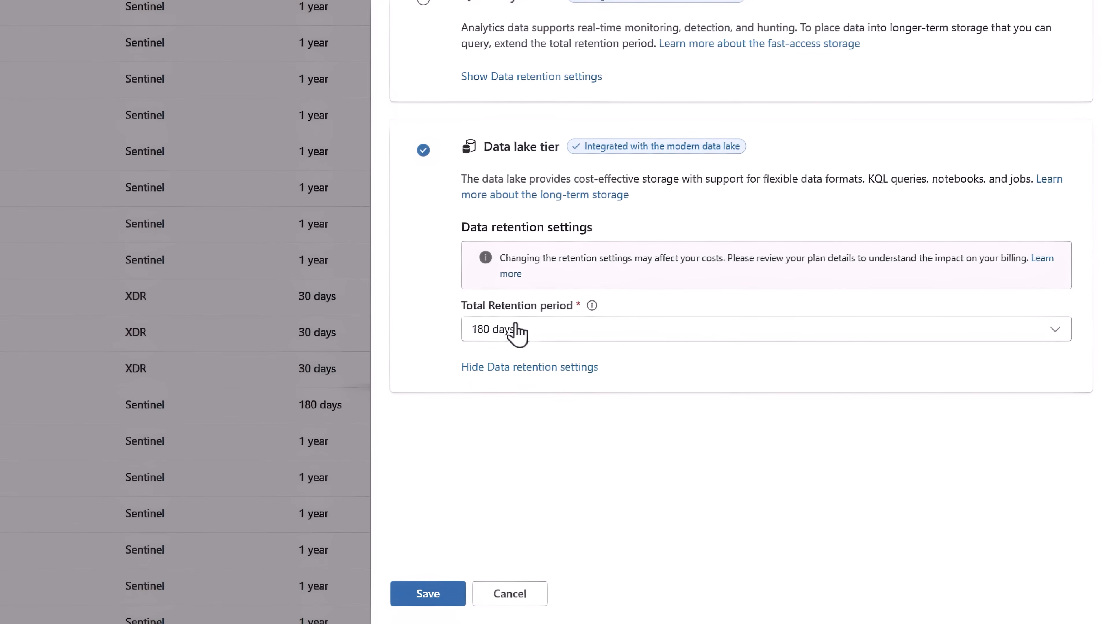
click(764, 342)
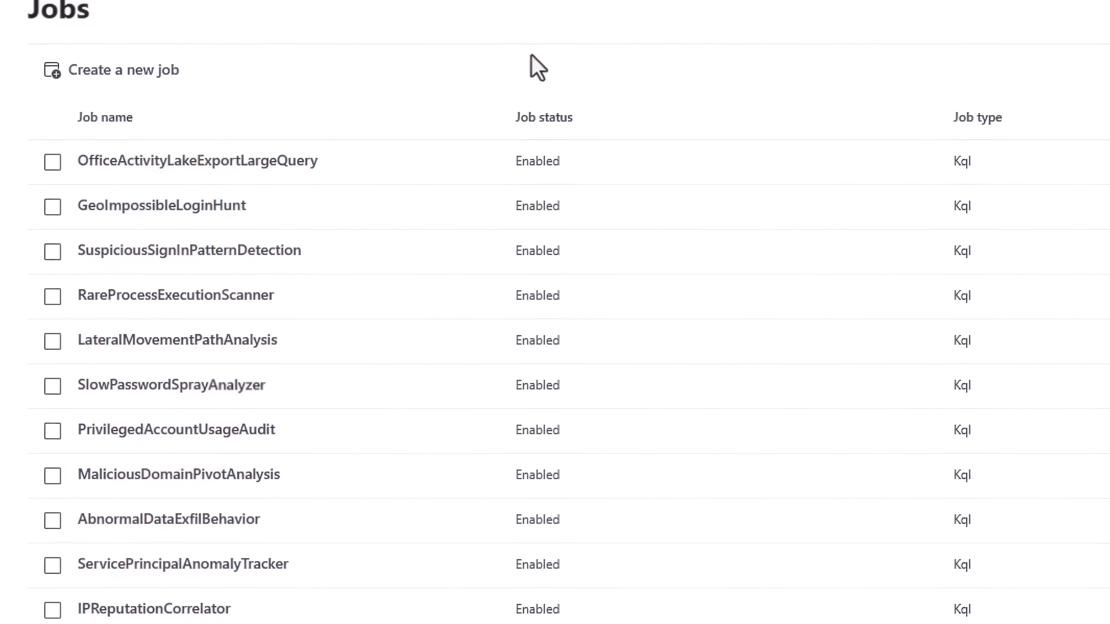
scroll(down, 3)
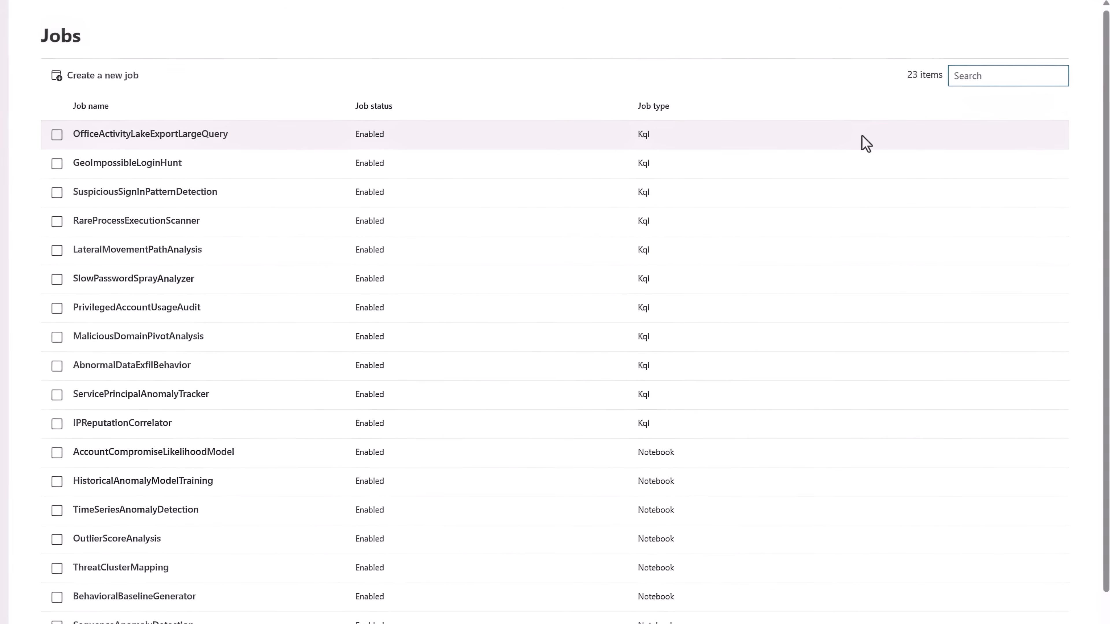
text(Password)
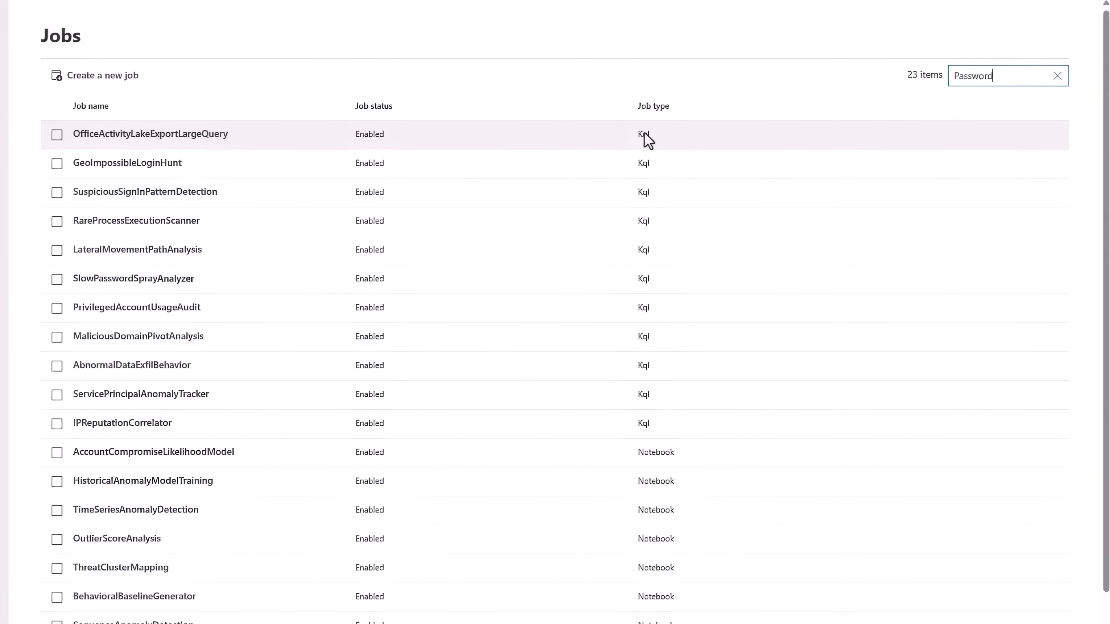
click(134, 279)
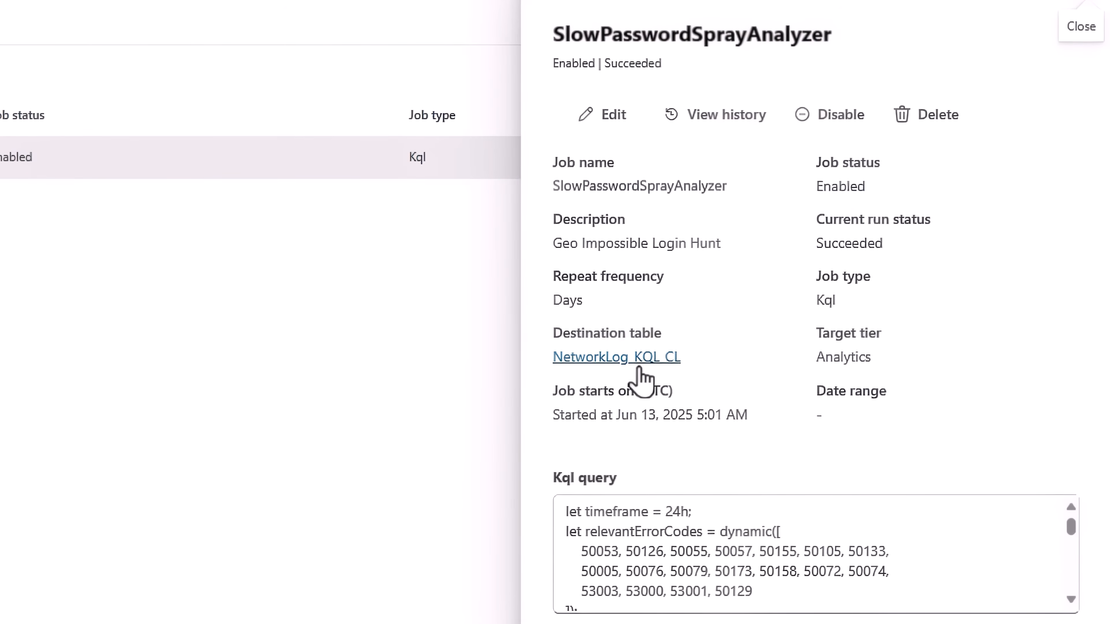
scroll(down, 3)
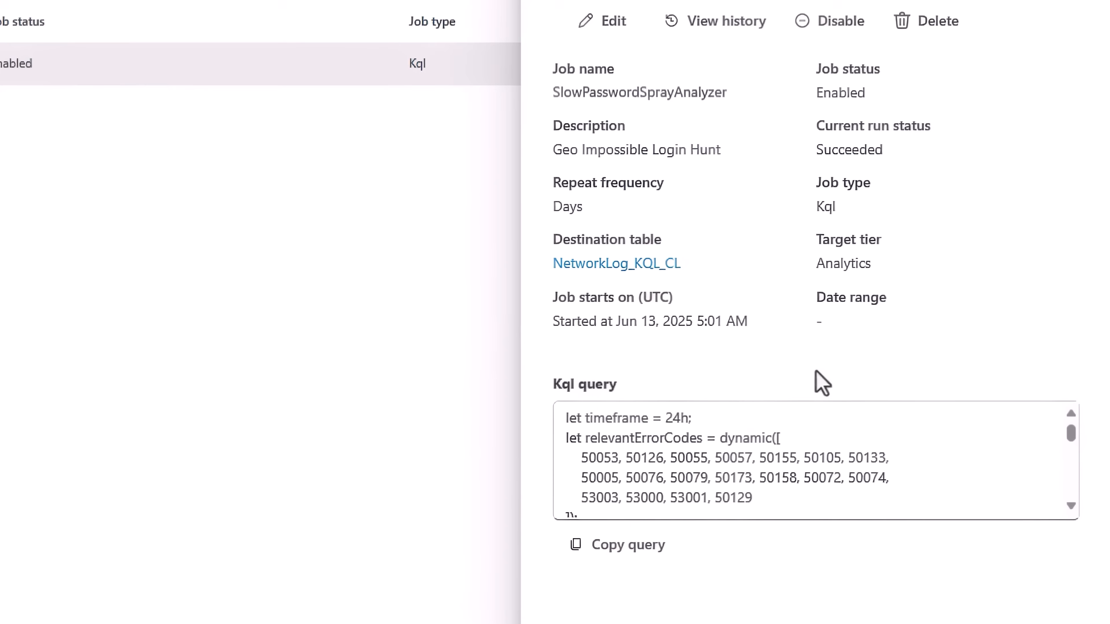
scroll(down, 3)
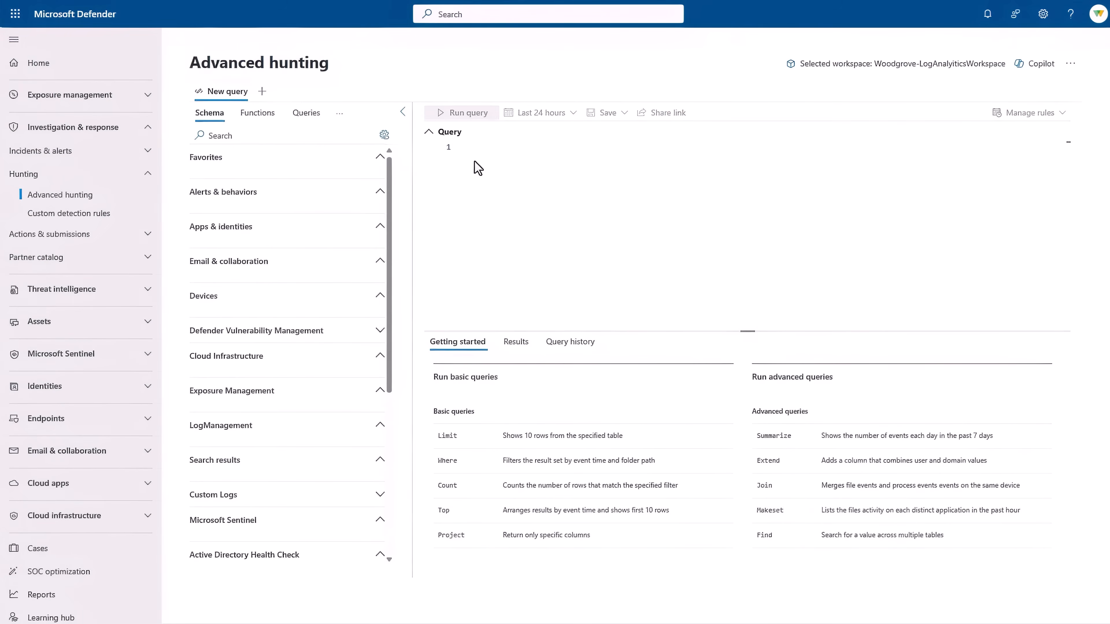
mouse_move(1008, 85)
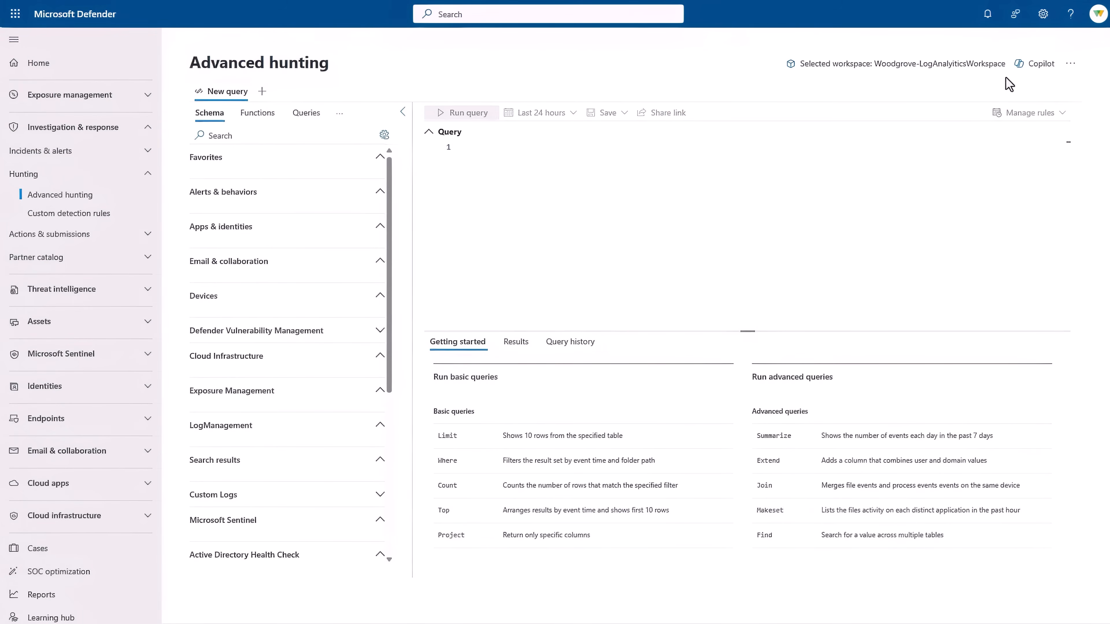
Send Copilot a request for a KQL query detecting slow password spray over the last 90 days
click(1041, 64)
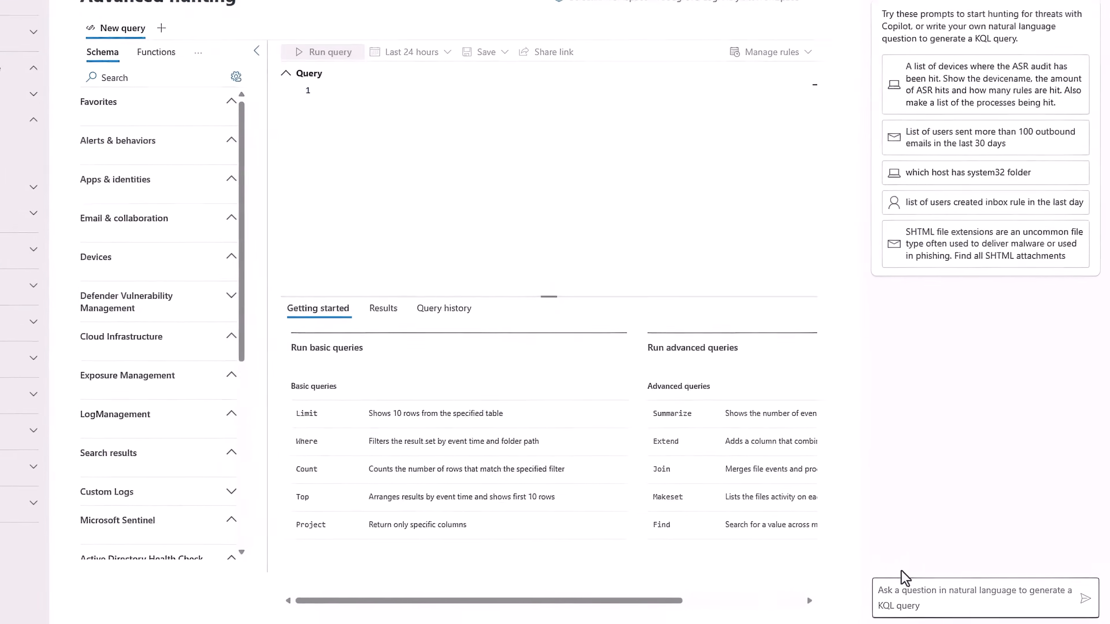
text(filtering sign-in events based on the most relevant error codes, and also in the results include the IP address, location (country/region), and extract OS info from DeviceDetails?)
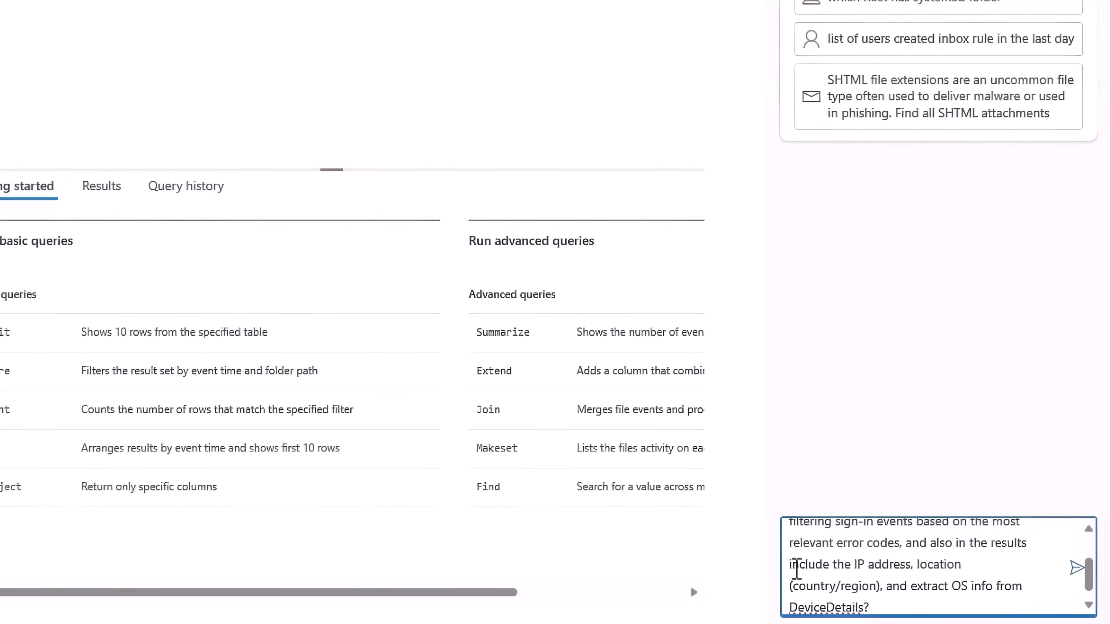
click(1076, 566)
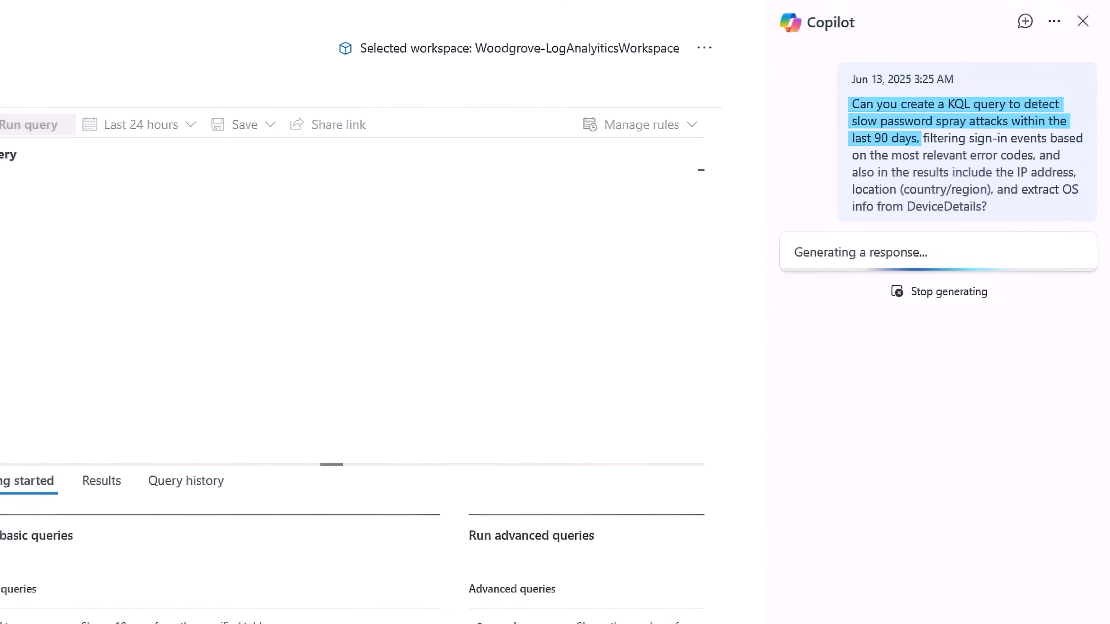
mouse_move(625, 331)
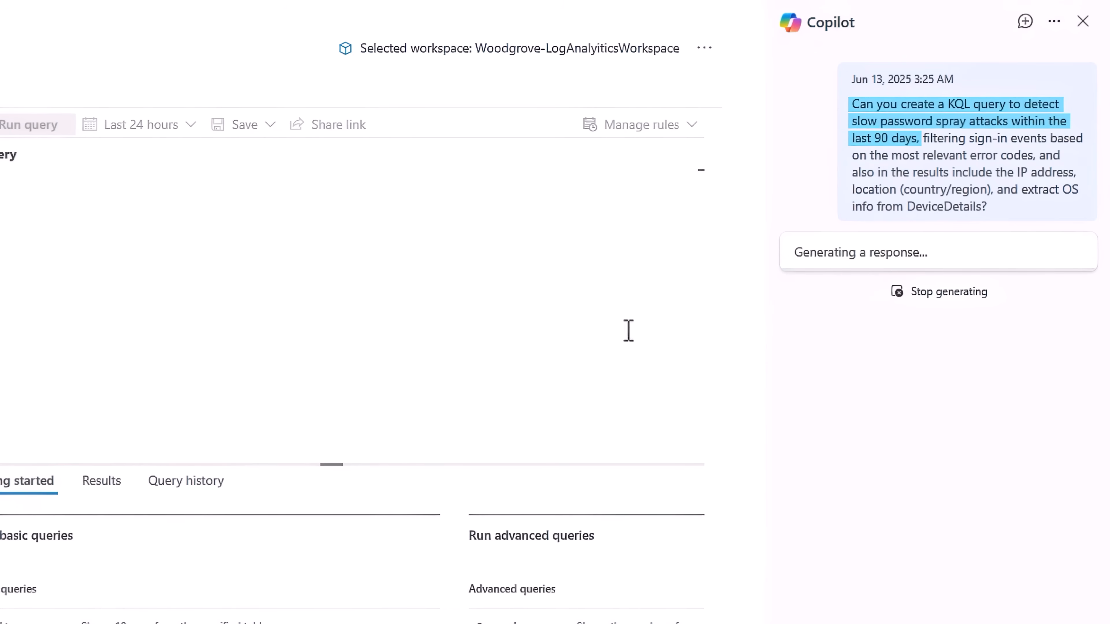
mouse_move(436, 253)
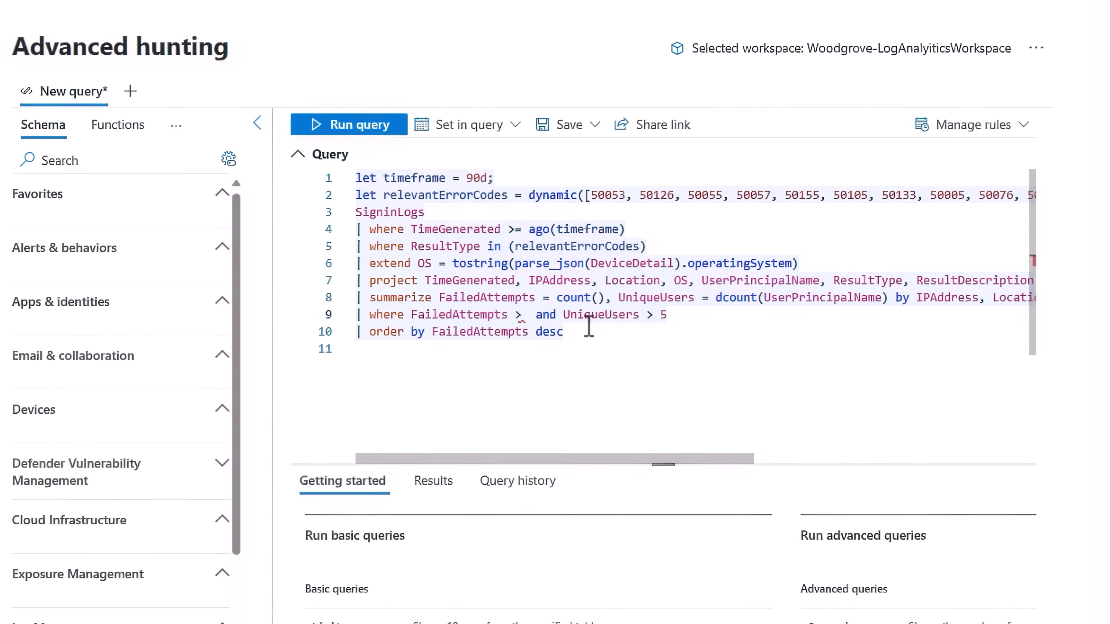
Edit the Copilot query, dropping its 90-day timeframe filter, for the data lake editor
click(348, 124)
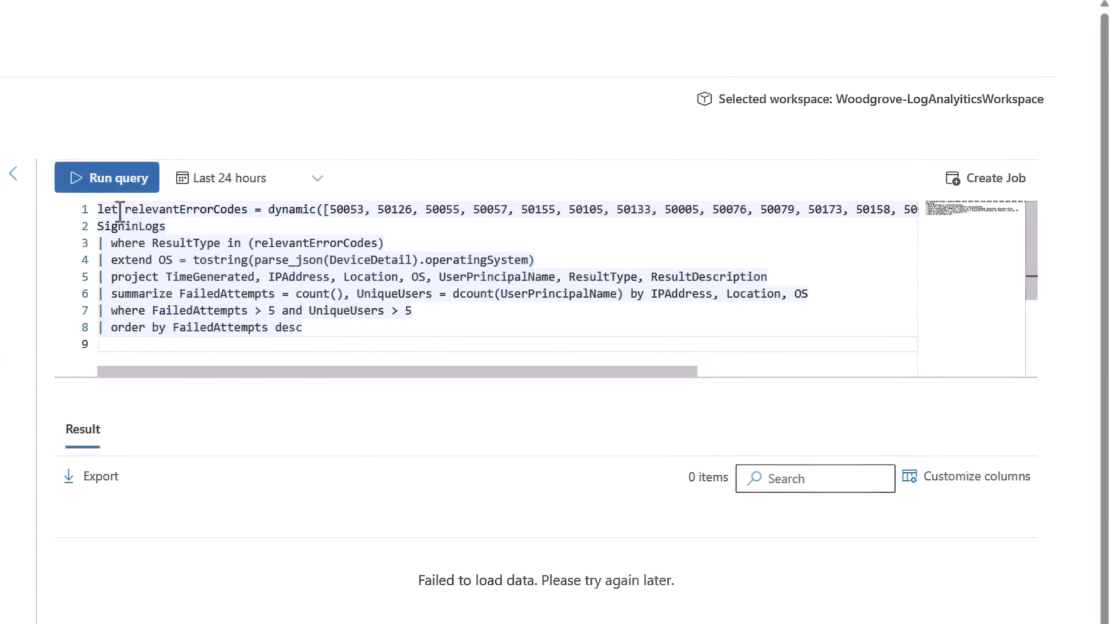
Run the password-spray query over a custom Aug 15–Sep 10 2024 range, returning 80 suspicious IPs
click(106, 177)
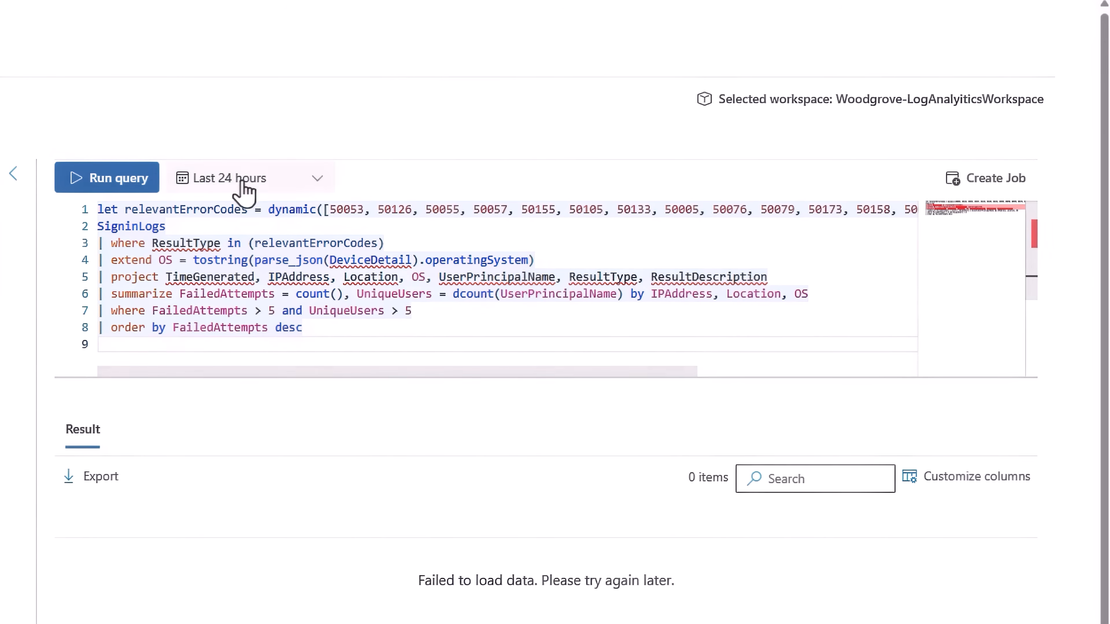
click(245, 178)
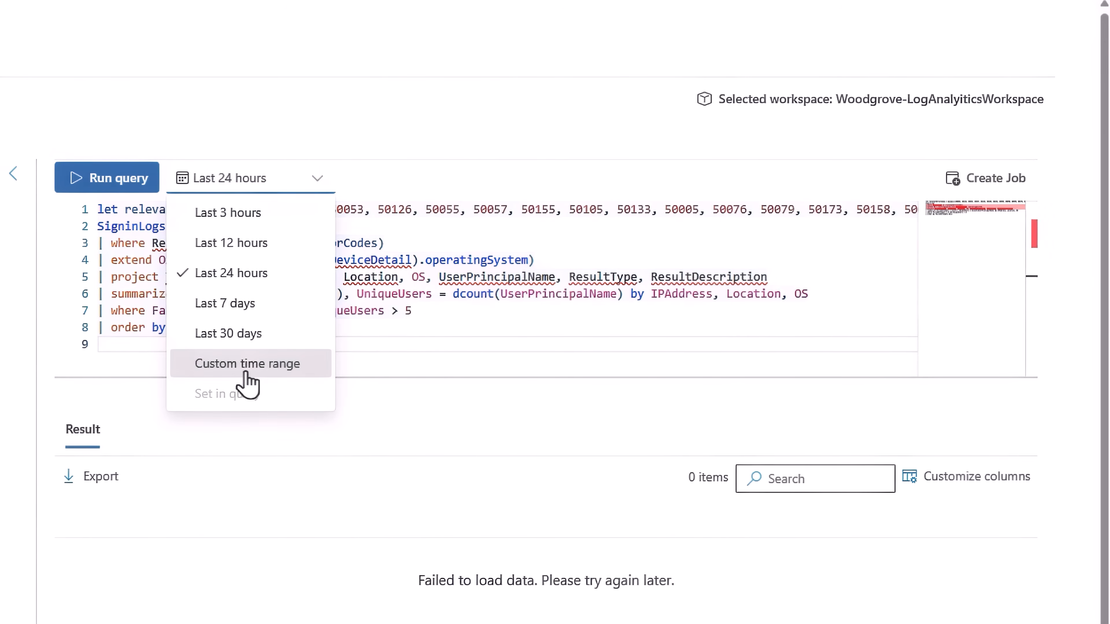
click(247, 363)
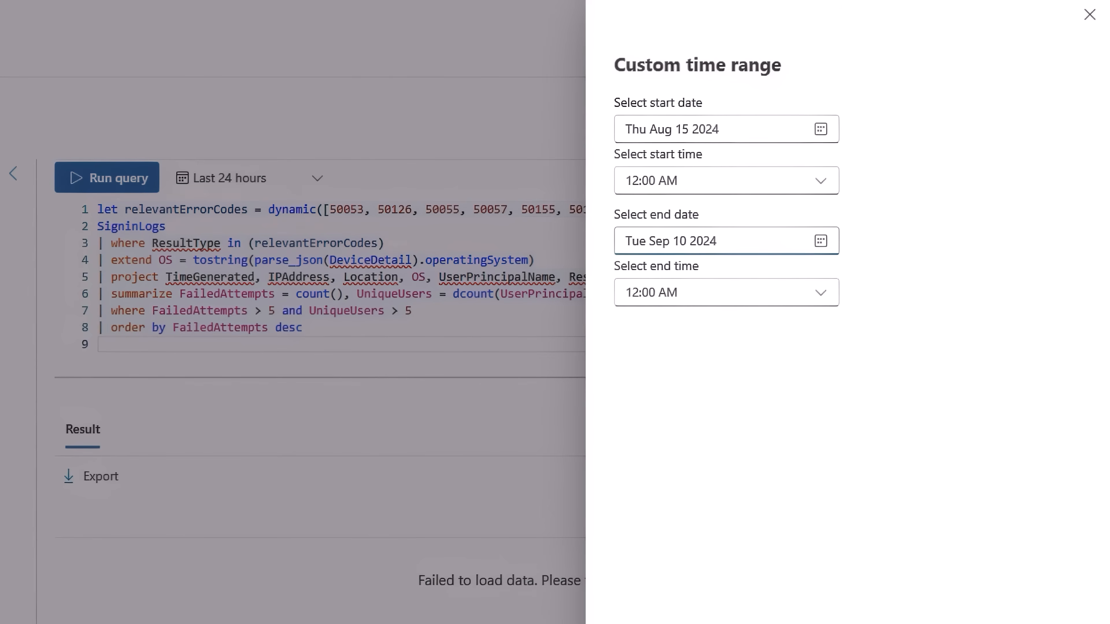
click(118, 178)
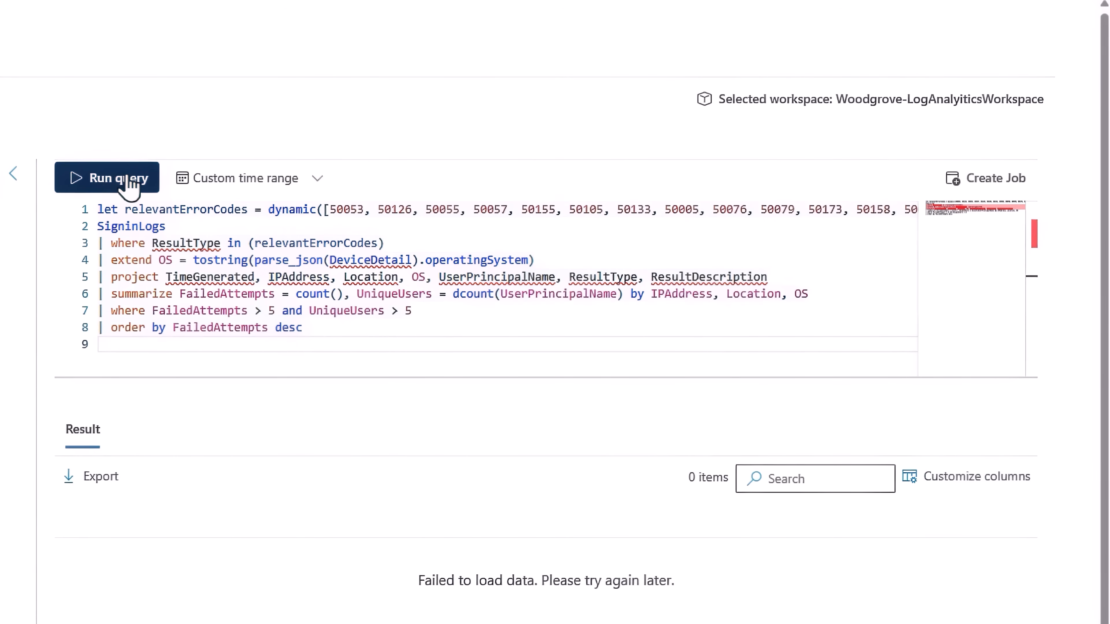
click(115, 178)
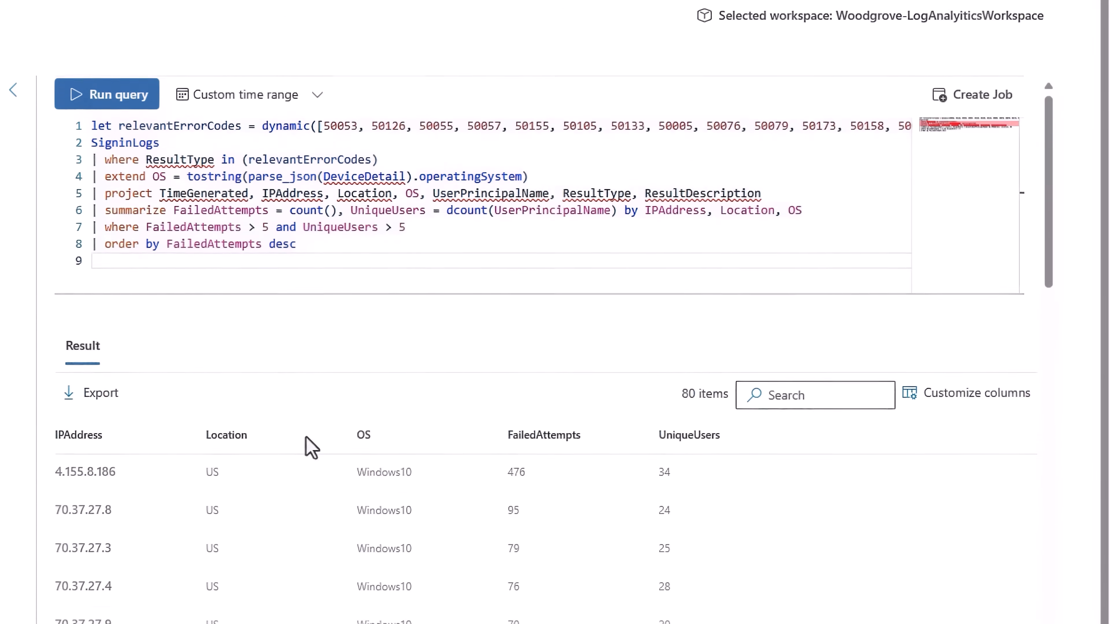
scroll(down, 3)
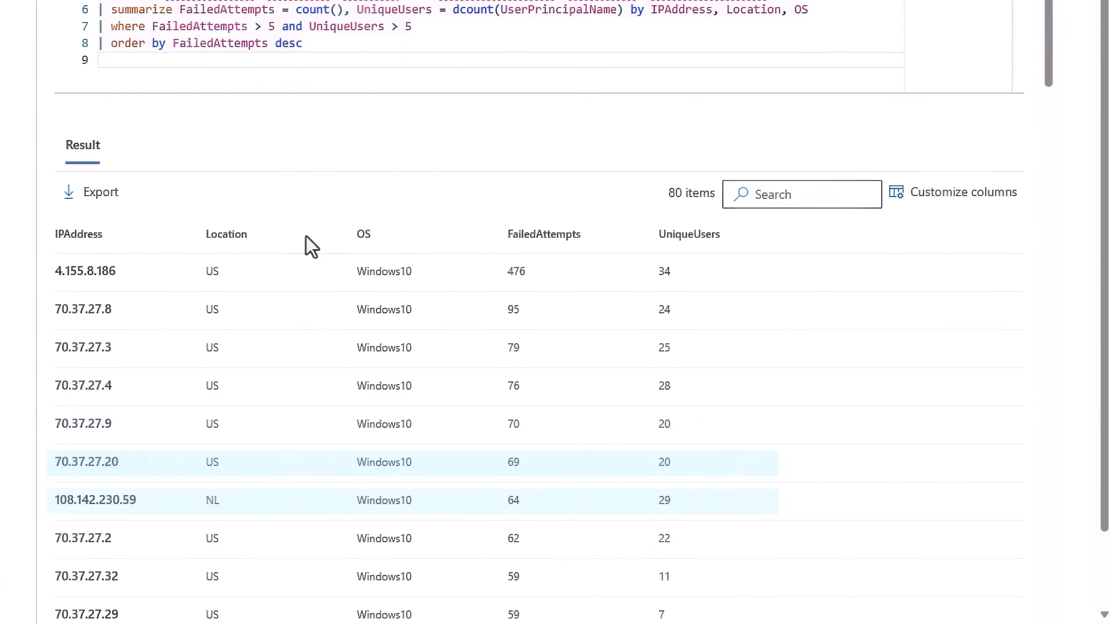